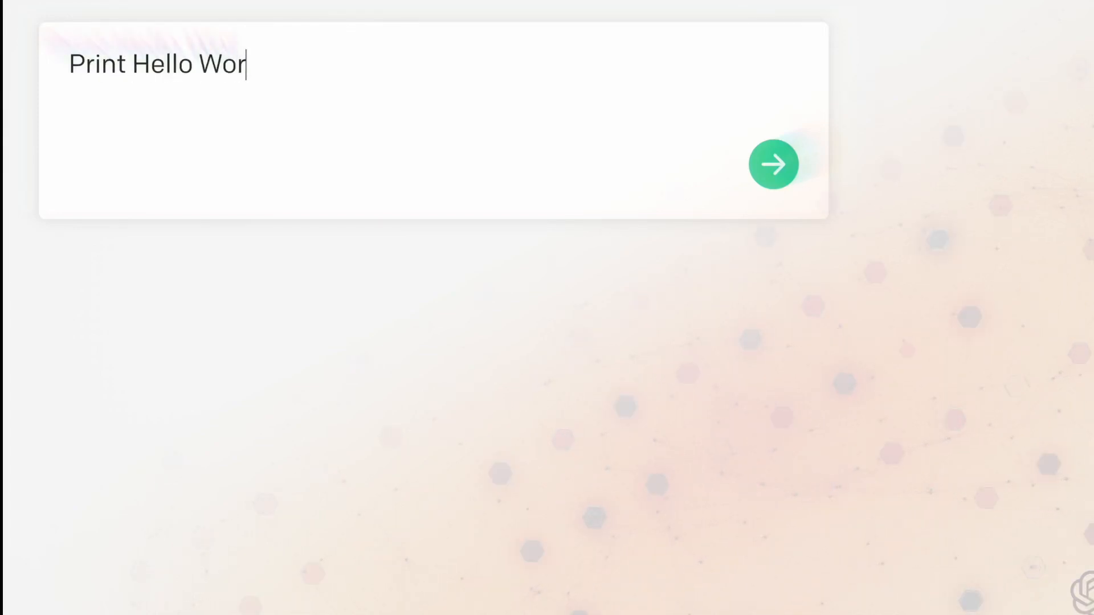
Submit 'Print Hello World' and 'Now say it with feeling!' to get Hello World outputs
{"action": "type", "text": "ld"}
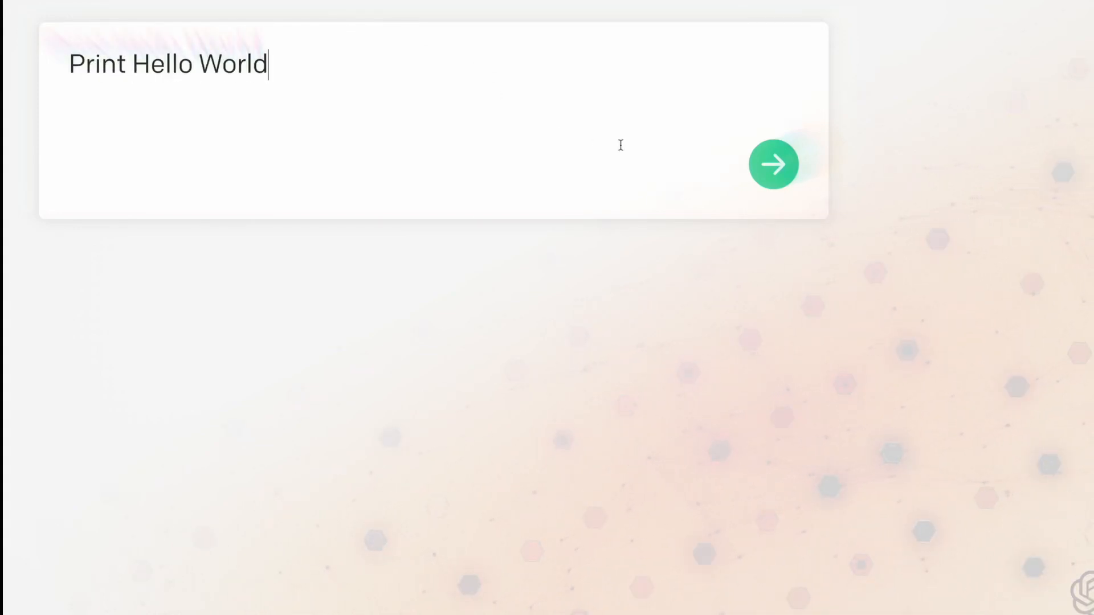
{"action": "left_click", "coordinate": [773, 164]}
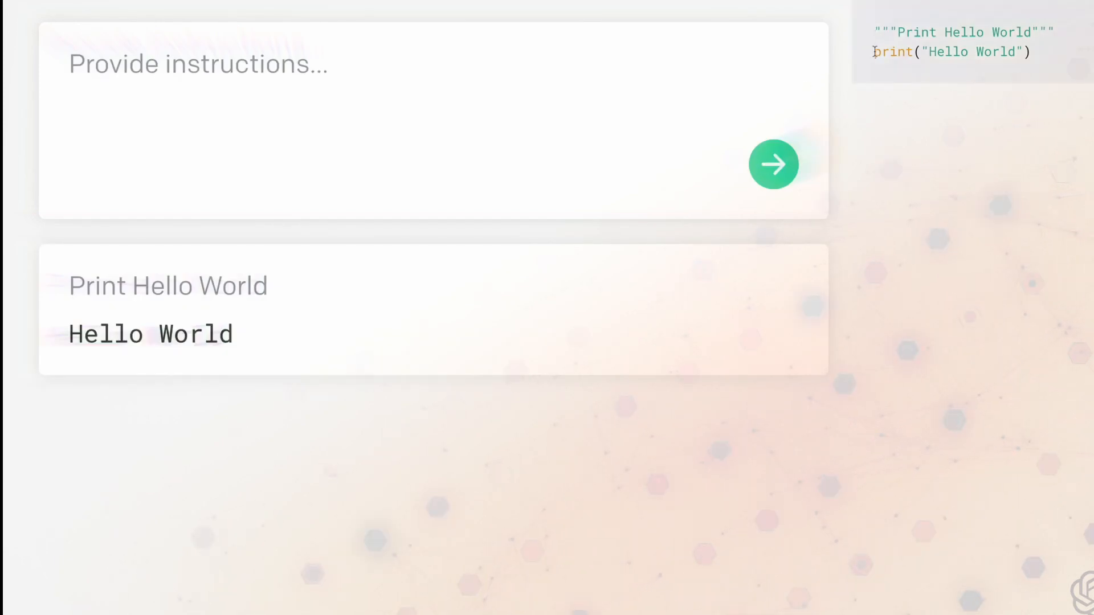
{"action": "type", "text": "Now say it with feeli"}
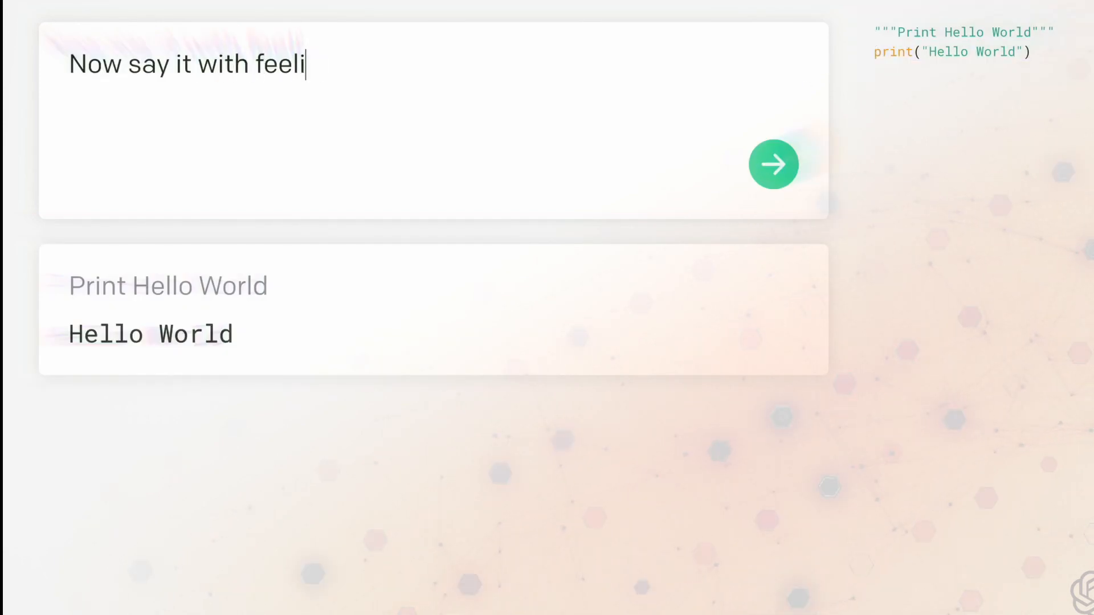
{"action": "type", "text": "ng!"}
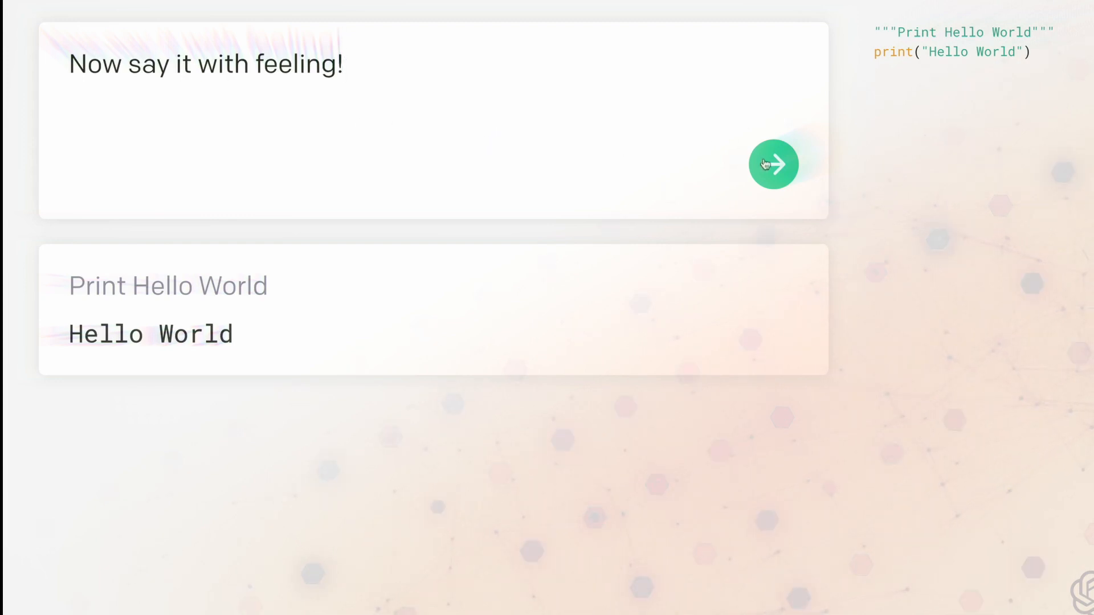
{"action": "left_click", "coordinate": [774, 165]}
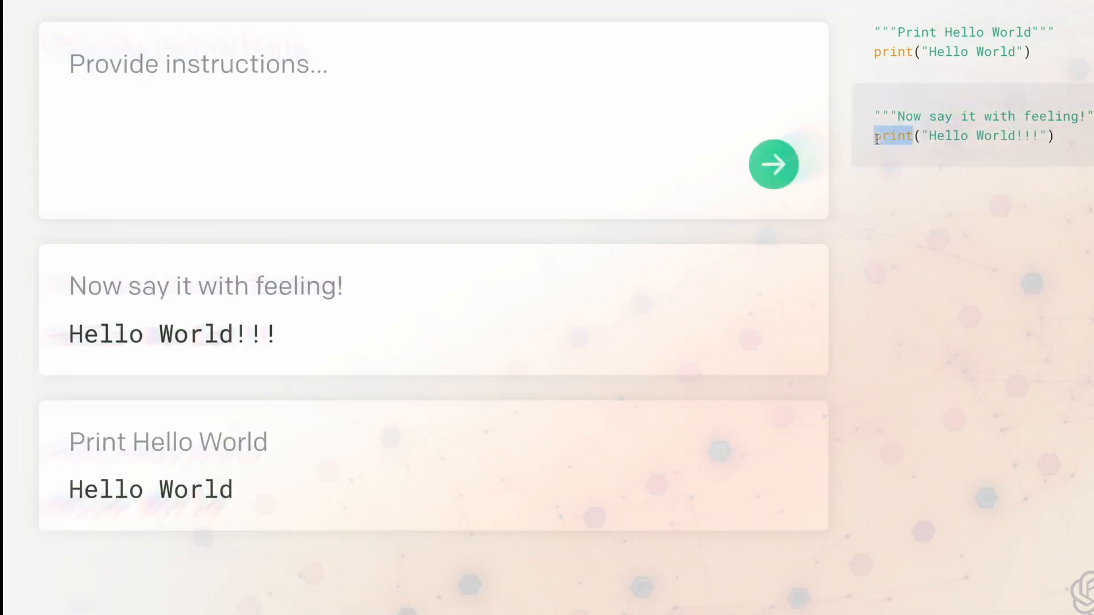
Submit 'Even louder please.' as the next instruction
{"action": "type", "text": "Even louder please."}
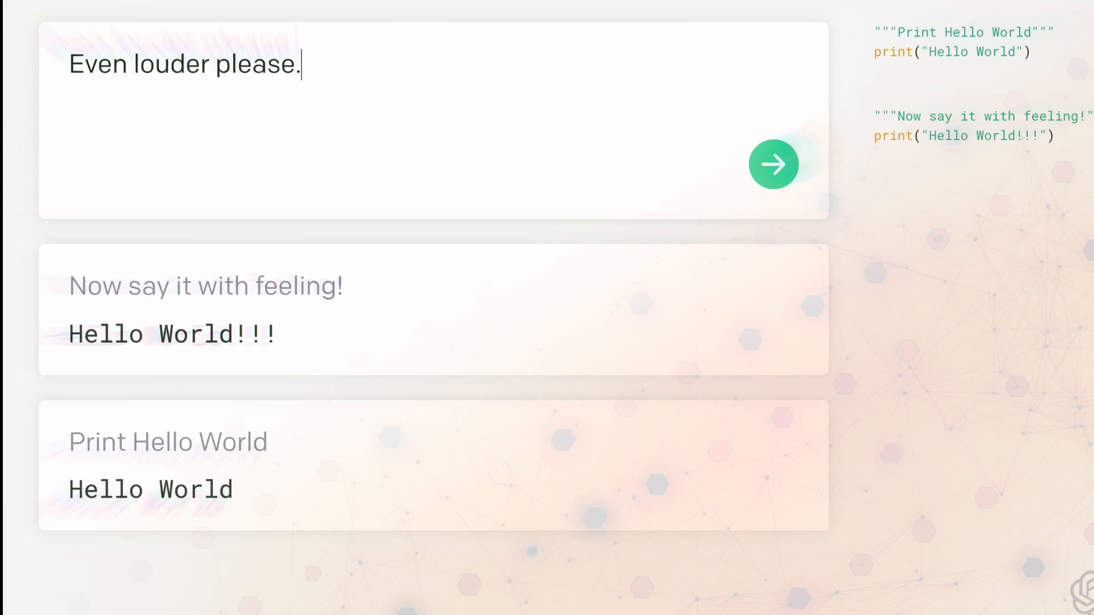
{"action": "left_click", "coordinate": [773, 164]}
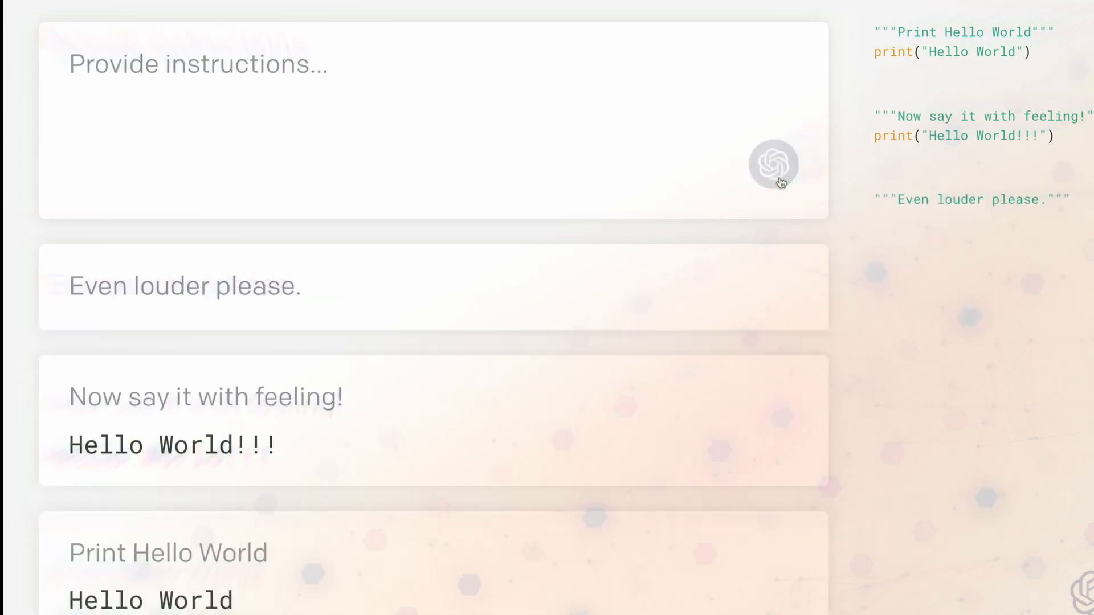
{"action": "left_click", "coordinate": [773, 165]}
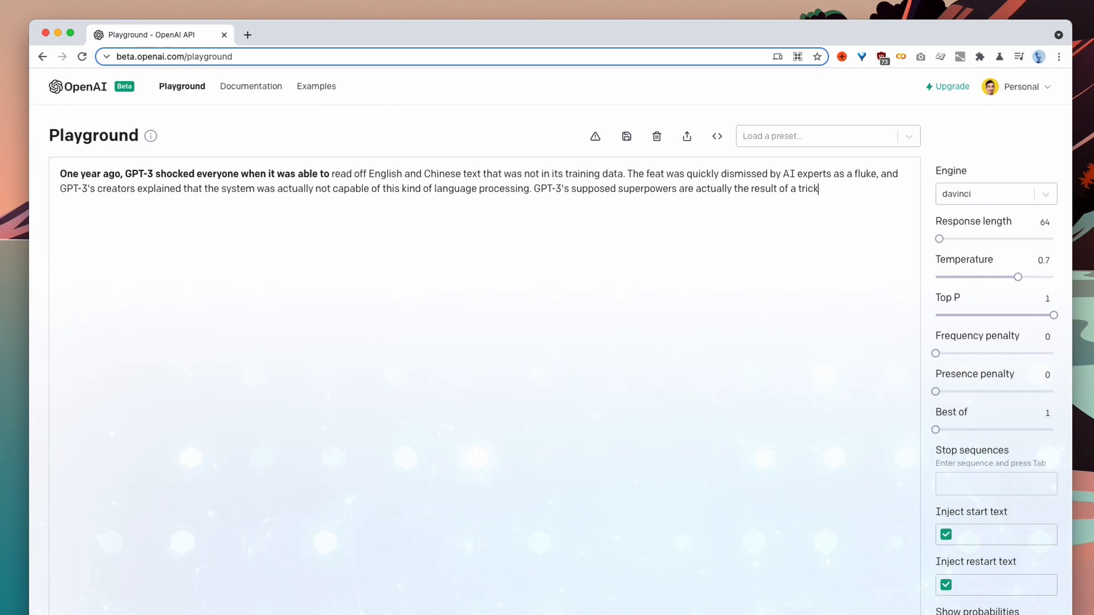
Select all text in the Playground editor to replace it with the GPT-3 news prompt
{"action": "key", "text": "cmd+a"}
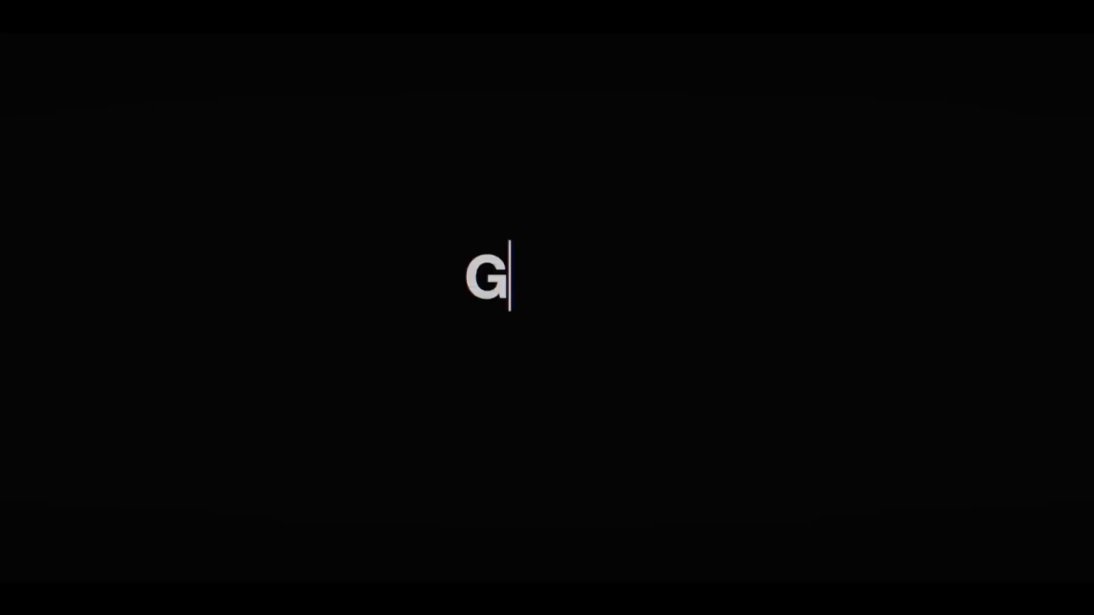
{"action": "type", "text": "PT-3"}
{"action": "type", "text": "A Language M"}
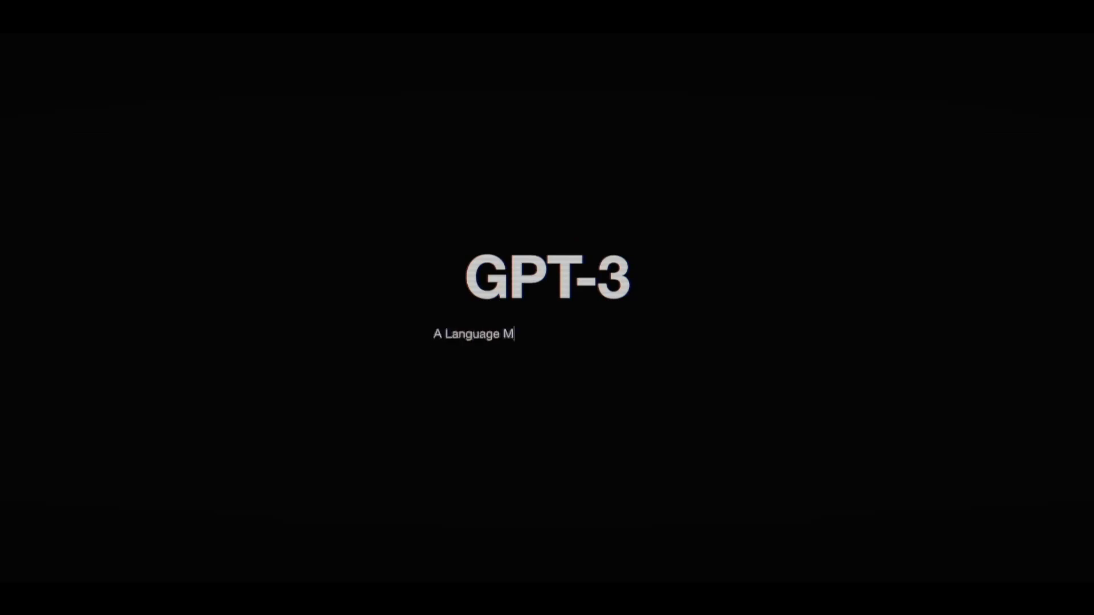
{"action": "type", "text": "odel developed by OpenAI"}
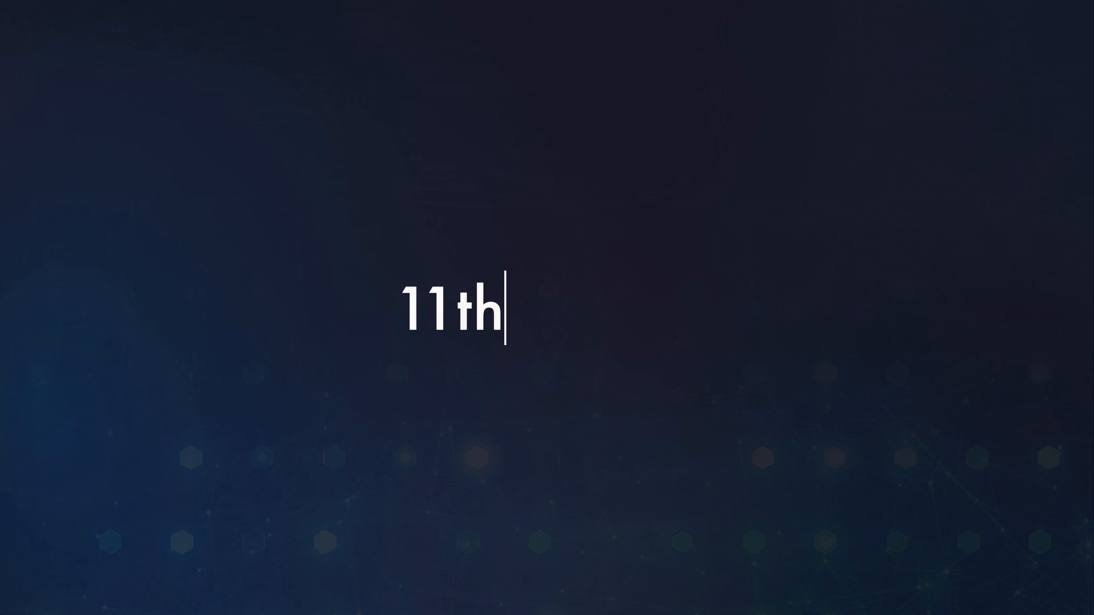
{"action": "type", "text": "August"}
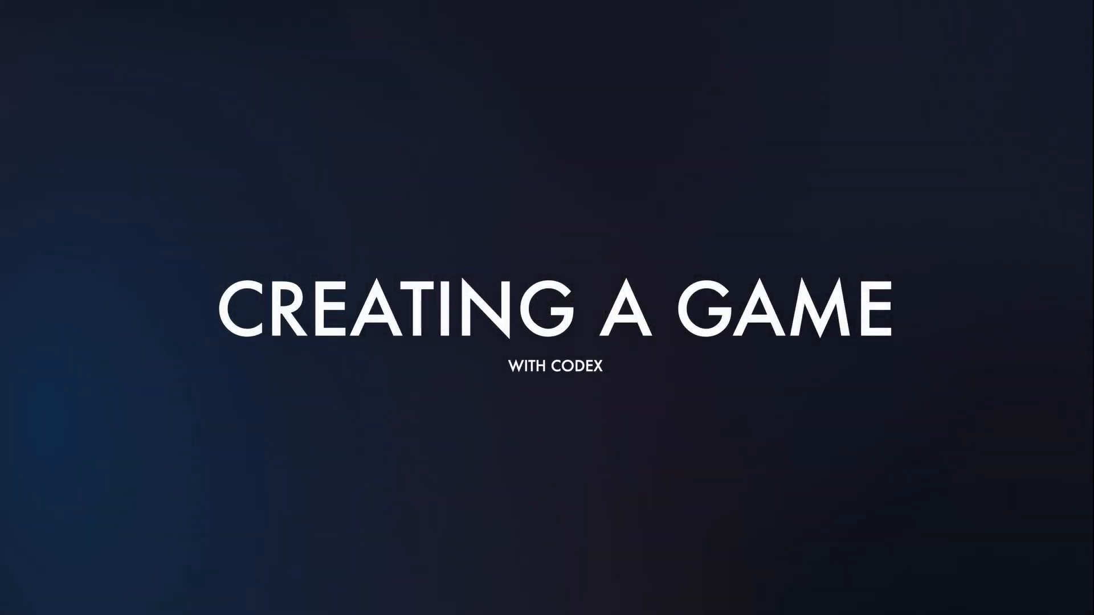
Send 'Add this image of a rocketship:' with the pasted image link
{"action": "type", "text": "Add this image of a r"}
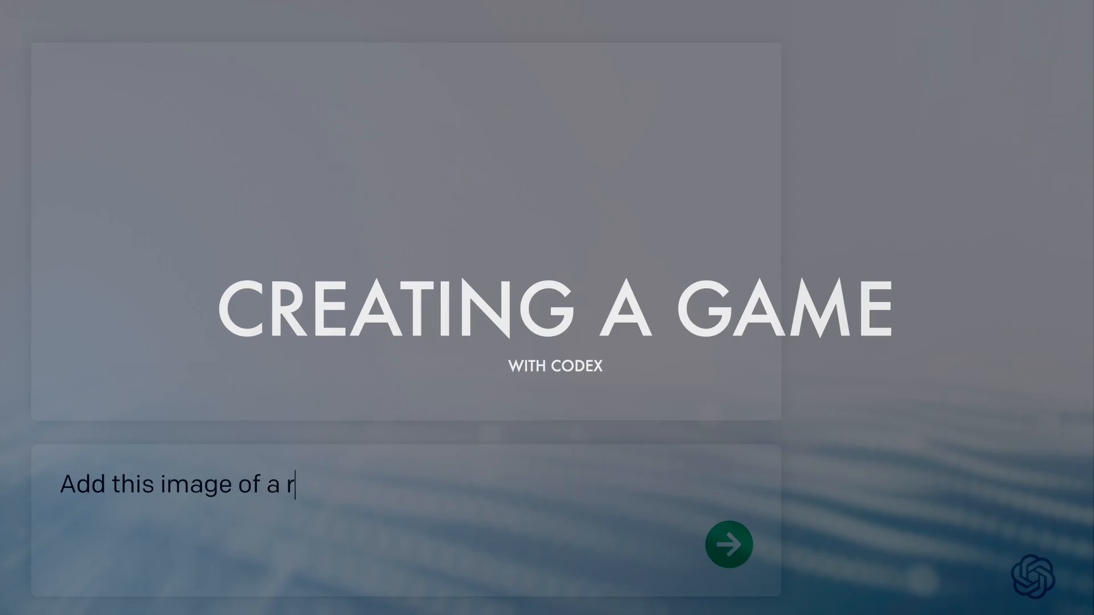
{"action": "type", "text": "ocketship:"}
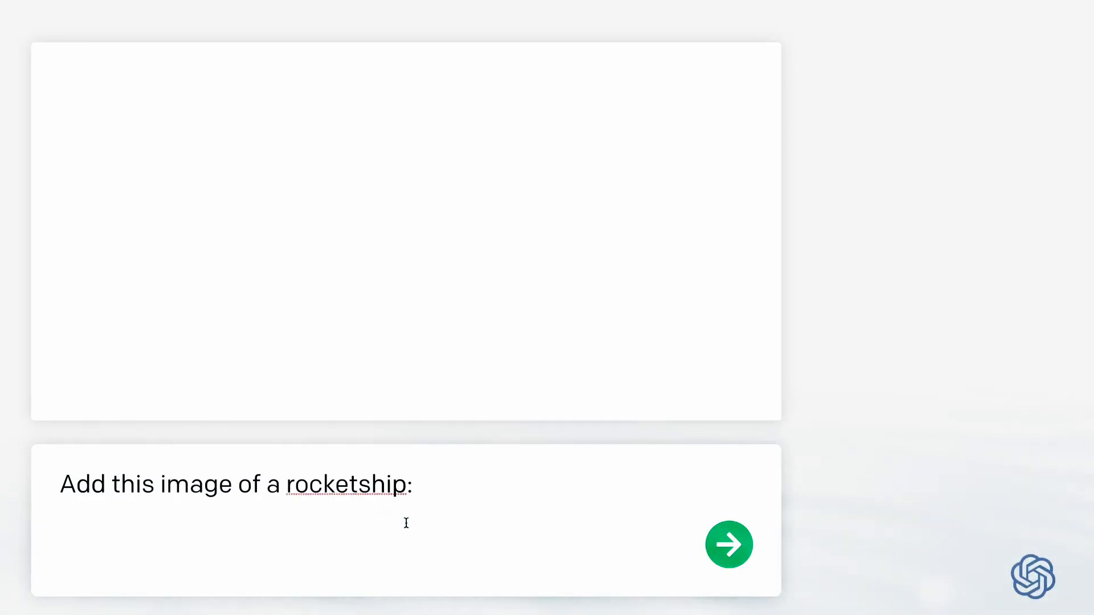
{"action": "right_click", "coordinate": [406, 488]}
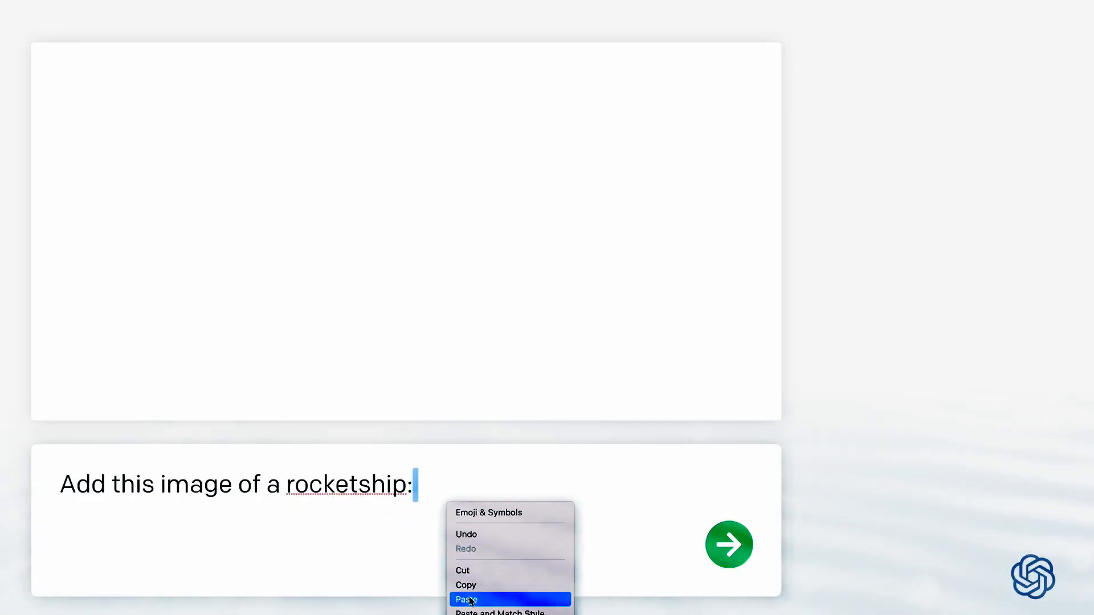
{"action": "left_click", "coordinate": [466, 600]}
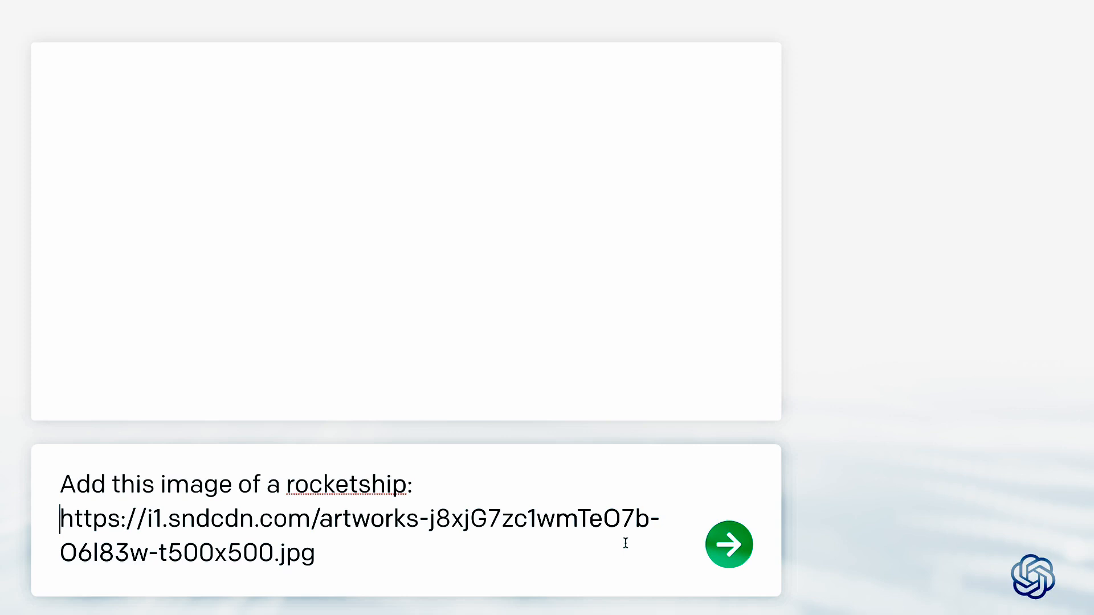
{"action": "left_click", "coordinate": [729, 545]}
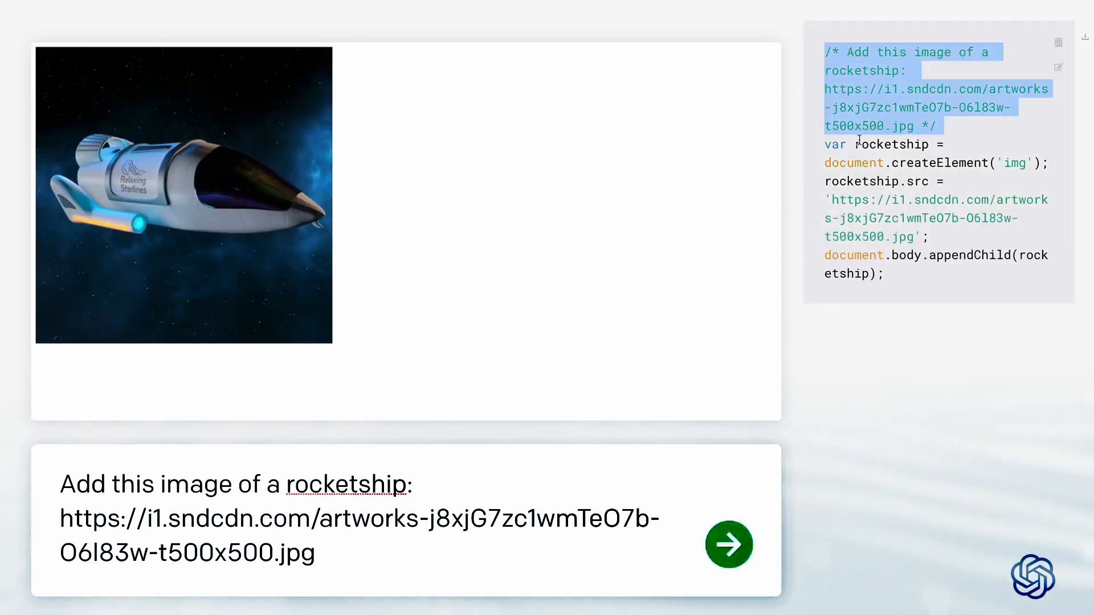
Make the rocketship smallish, crop it circularly, and have it bounce horizontally at half speed
{"action": "type", "text": "Make it be smallish."}
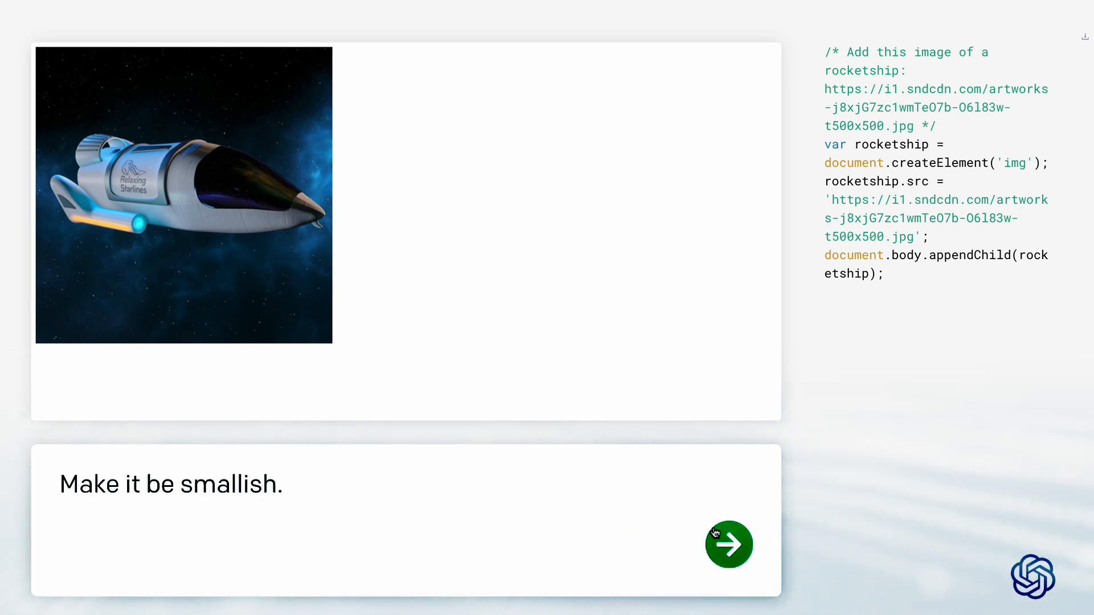
{"action": "left_click", "coordinate": [730, 544]}
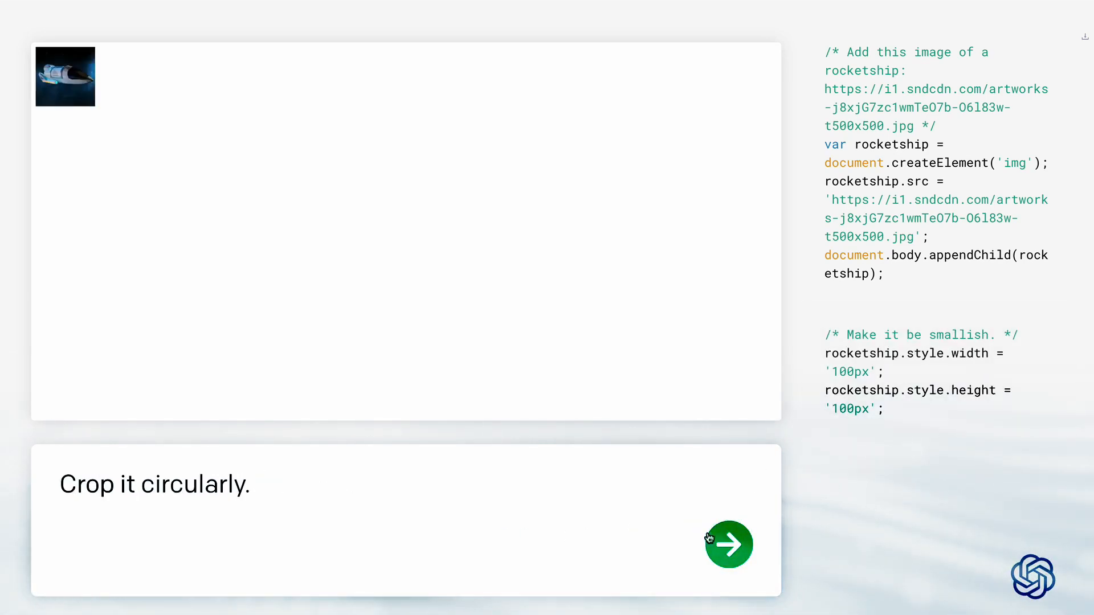
{"action": "left_click", "coordinate": [729, 544]}
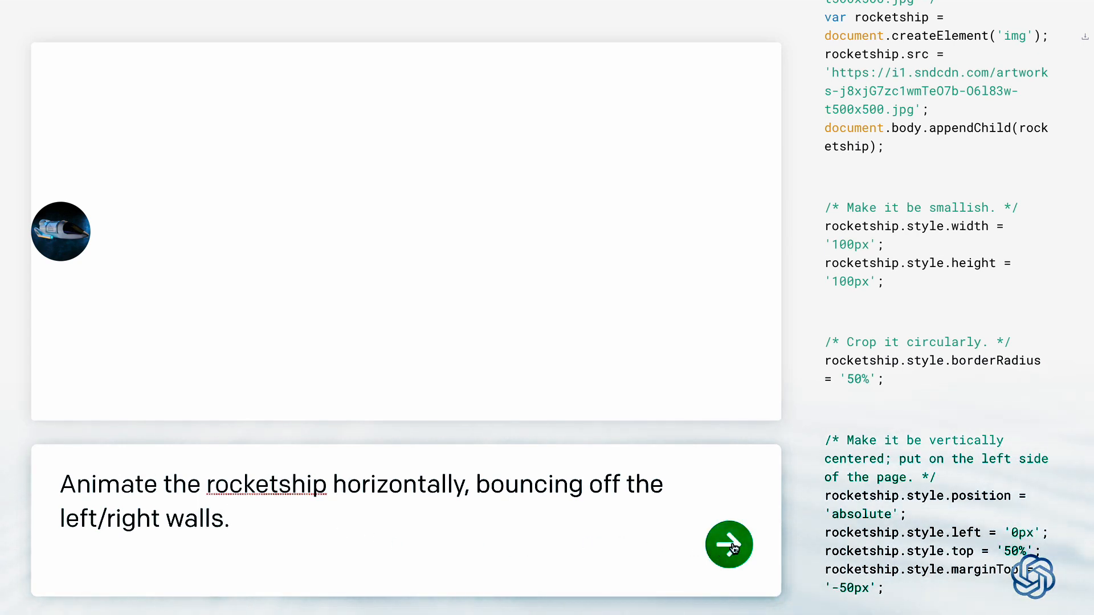
{"action": "left_click", "coordinate": [728, 545]}
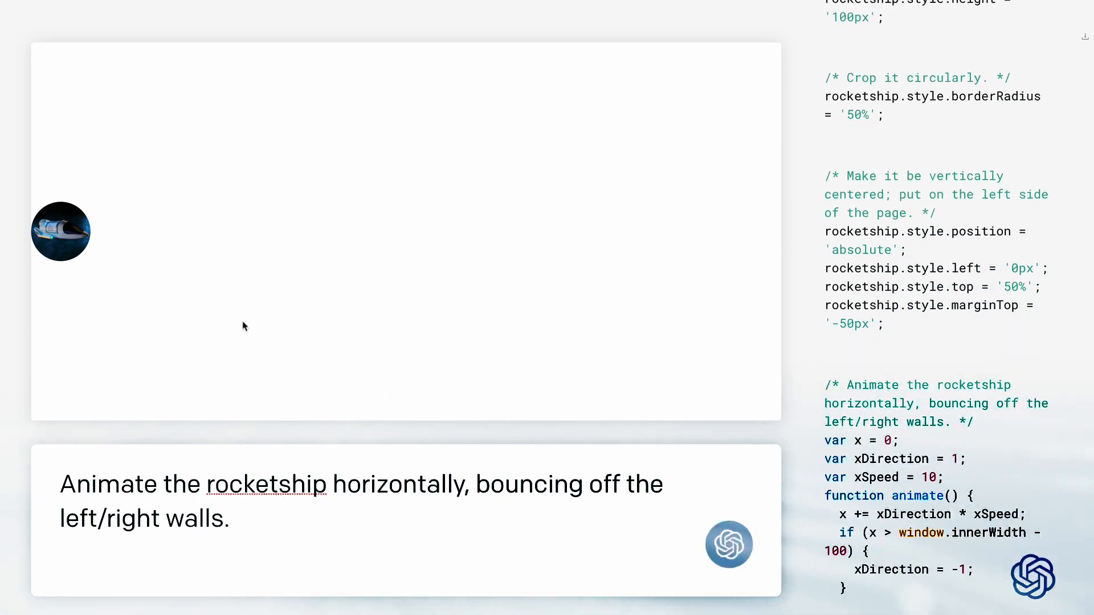
{"action": "left_click", "coordinate": [728, 544]}
{"action": "type", "text": "Now set background to the color of"}
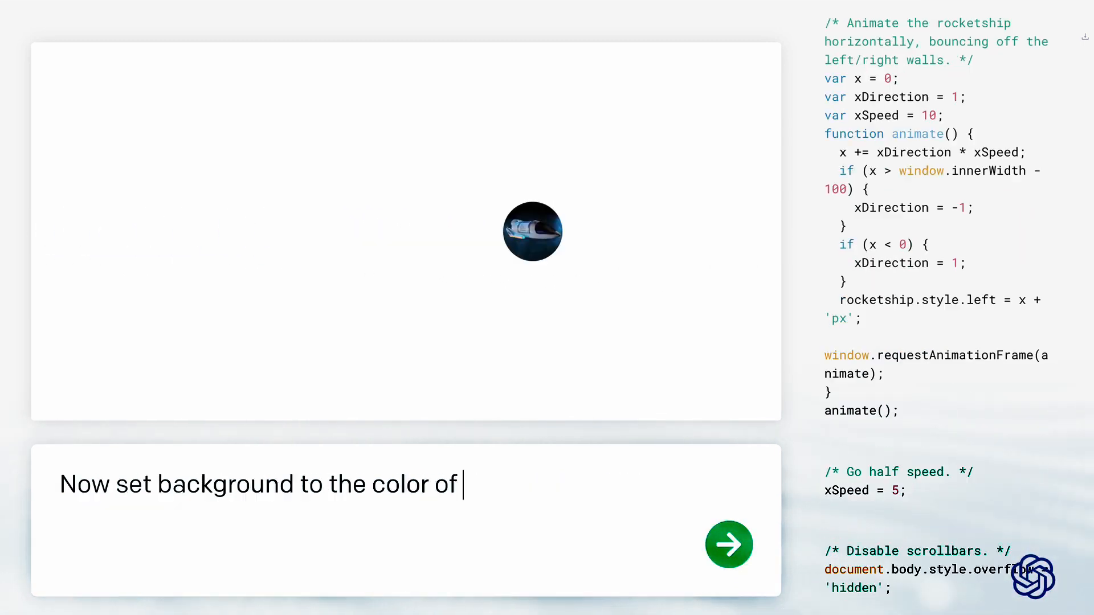
Set the background to the color of space
{"action": "type", "text": "space."}
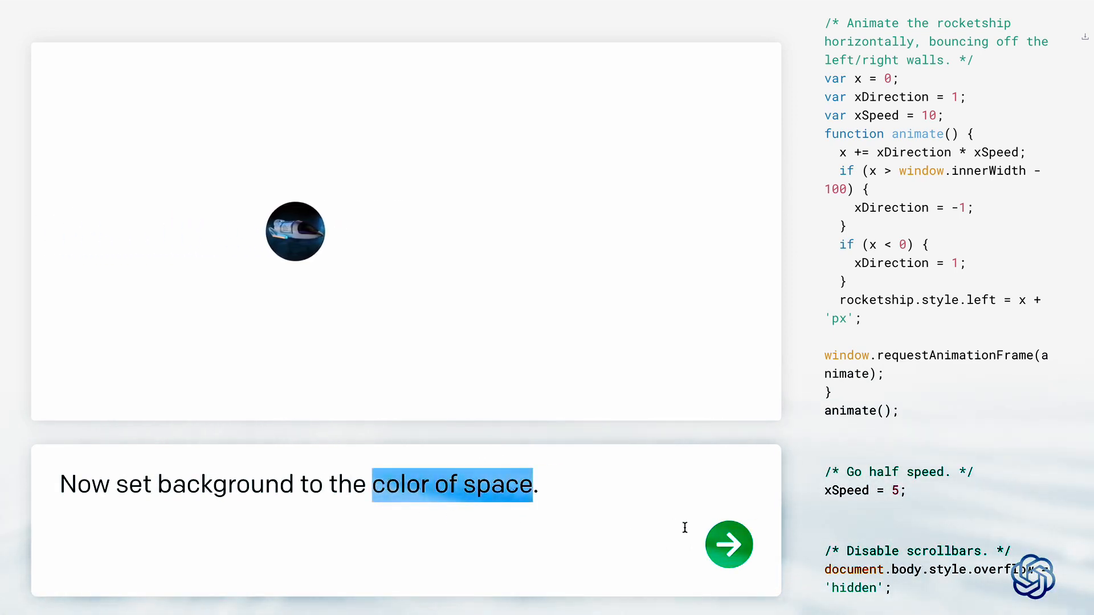
{"action": "left_click", "coordinate": [729, 544]}
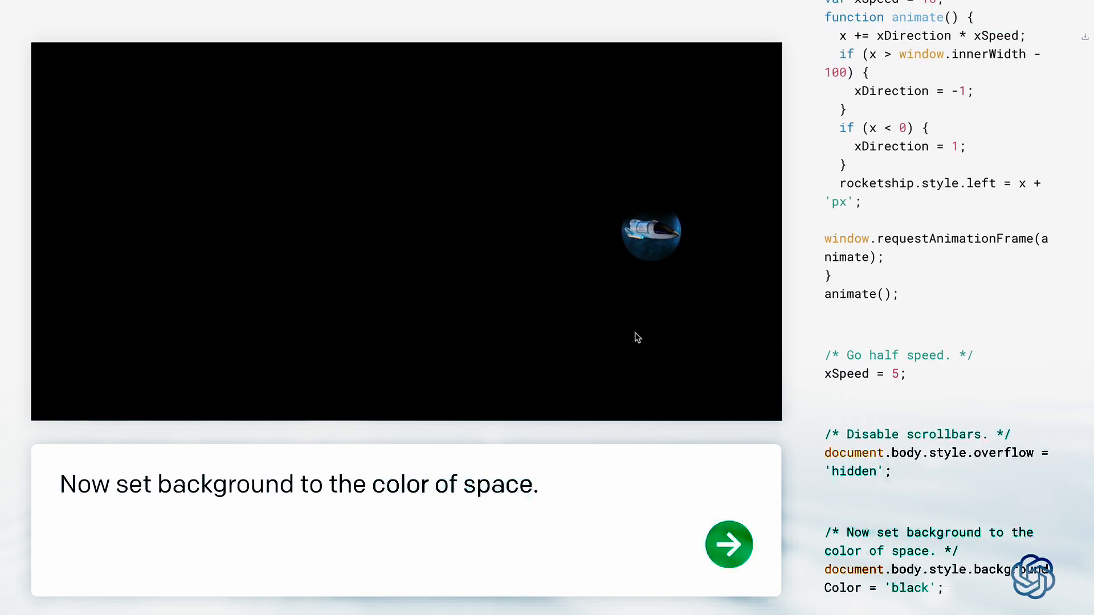
Add an asteroid image and position it randomly in the scene
{"action": "left_click", "coordinate": [729, 544]}
{"action": "type", "text": "Position it absolutely randomly."}
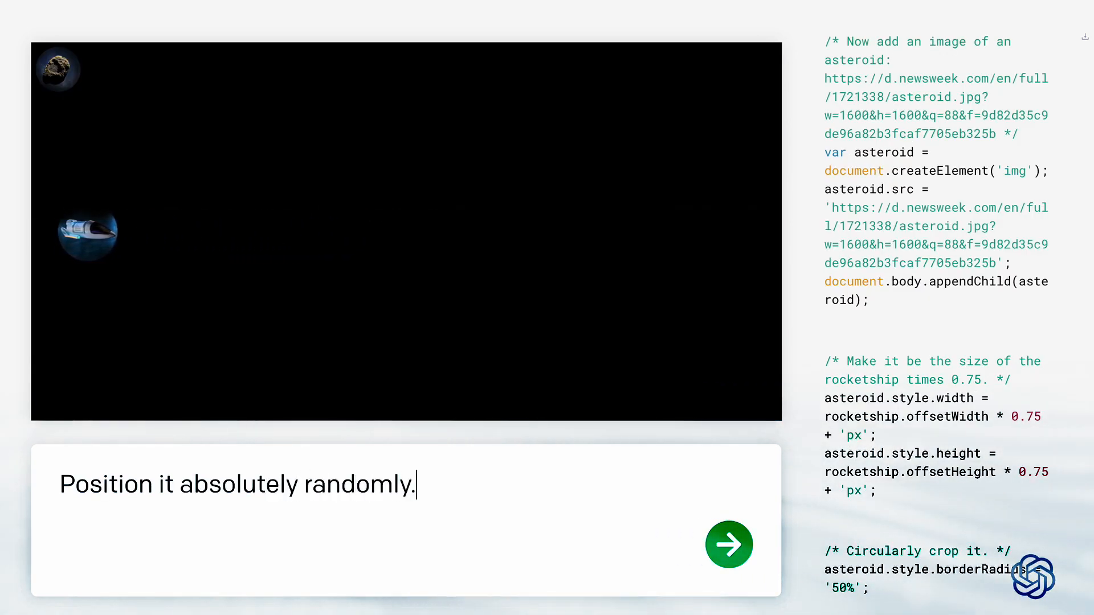
{"action": "left_click", "coordinate": [729, 545]}
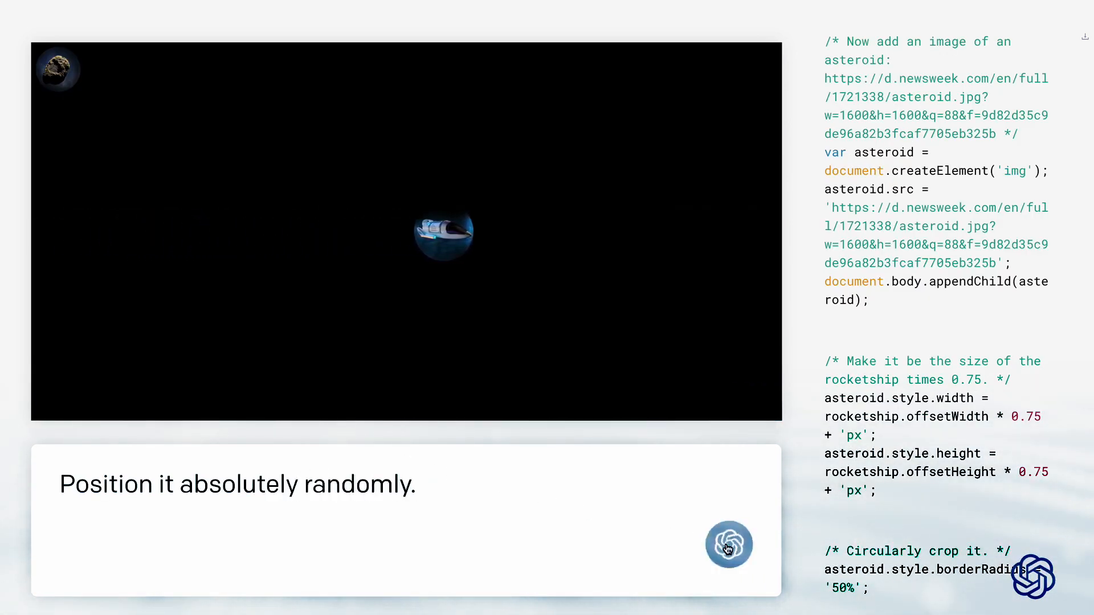
{"action": "left_click", "coordinate": [730, 545]}
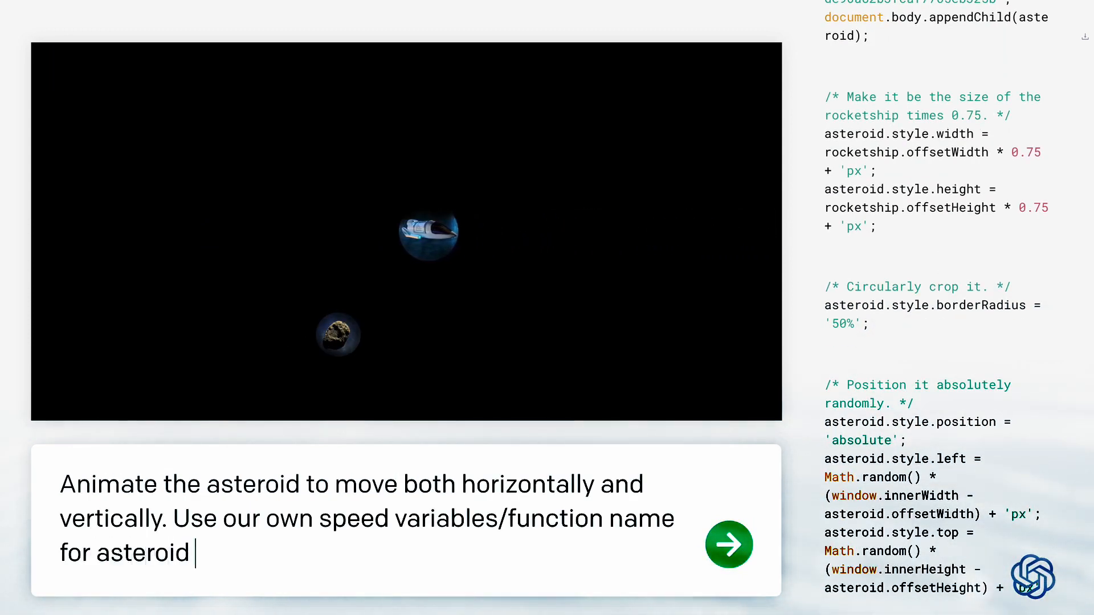
Give the asteroid 2D movement and add a top-right Score: 0 display
{"action": "type", "text": "movement."}
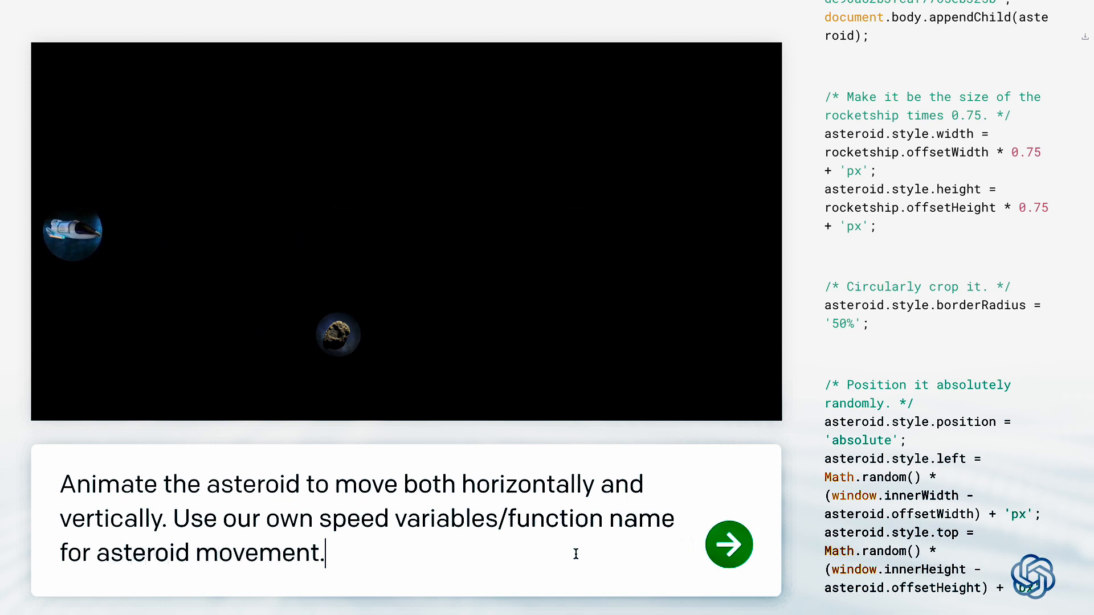
{"action": "left_click", "coordinate": [729, 546]}
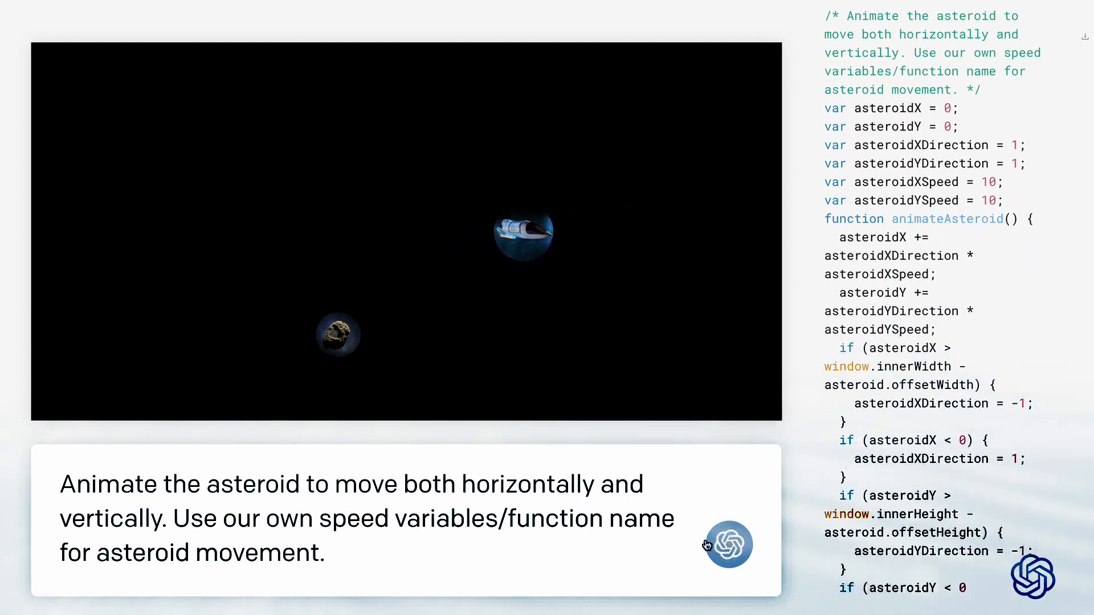
{"action": "left_click", "coordinate": [728, 545]}
{"action": "type", "text": "Increment the score by 1 point, every 500ms."}
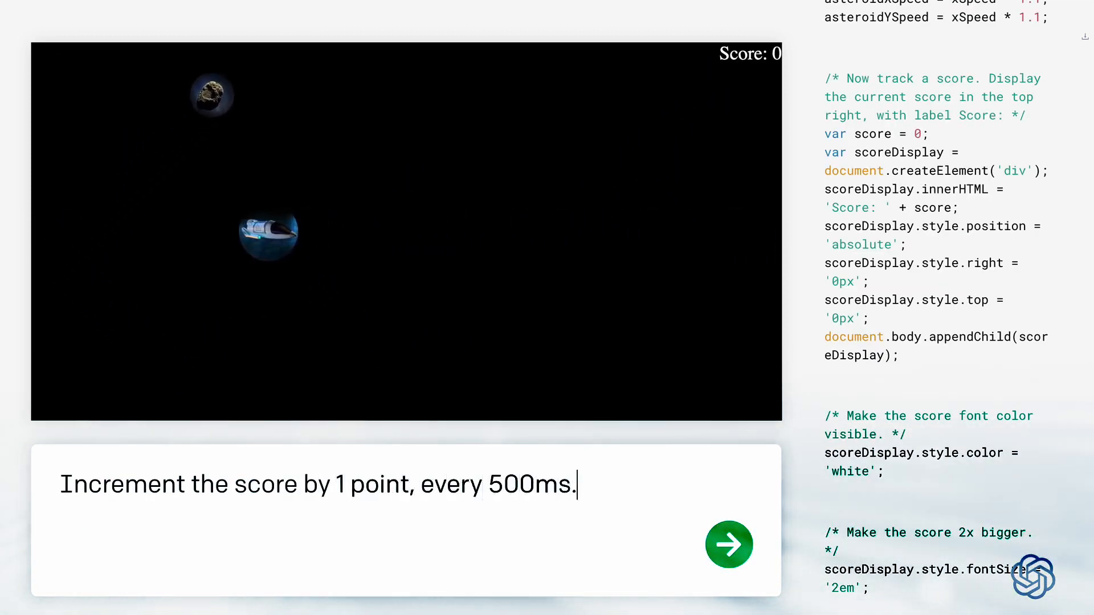
Increment the score every 500ms and add a variable checking whether the asteroid overlaps the ship
{"action": "left_click", "coordinate": [729, 545]}
{"action": "type", "text": "A"}
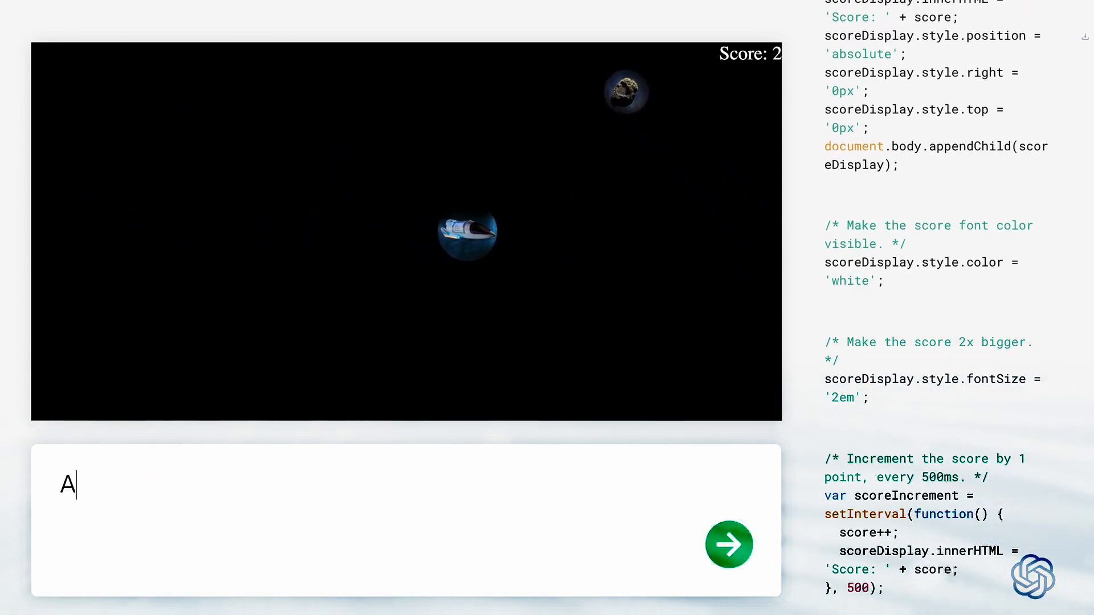
{"action": "type", "text": "dd av v"}
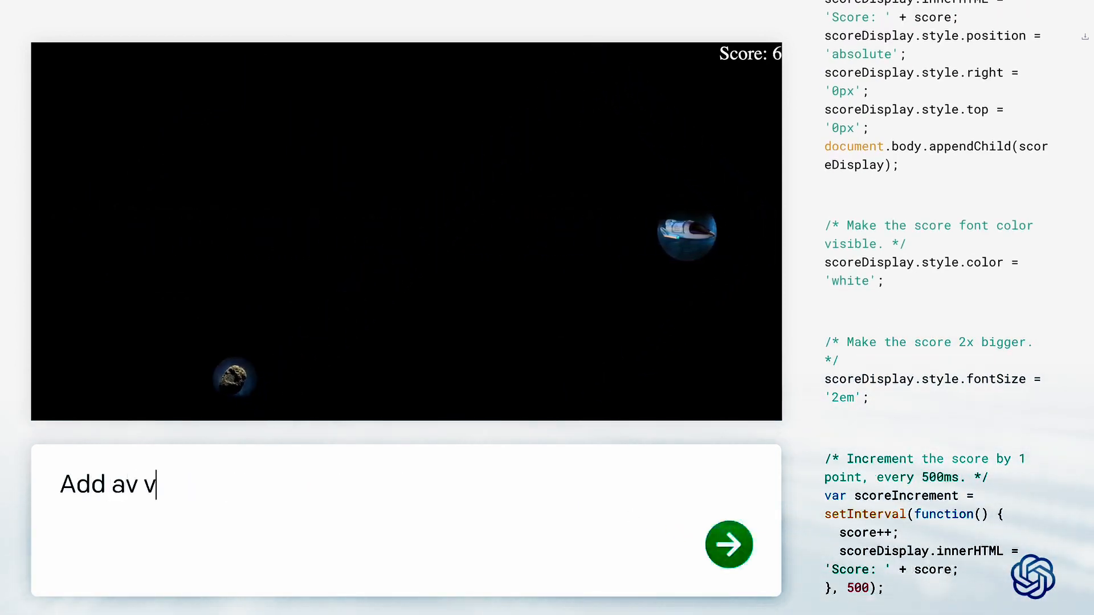
{"action": "type", "text": "Add a variable for recording whether the aste"}
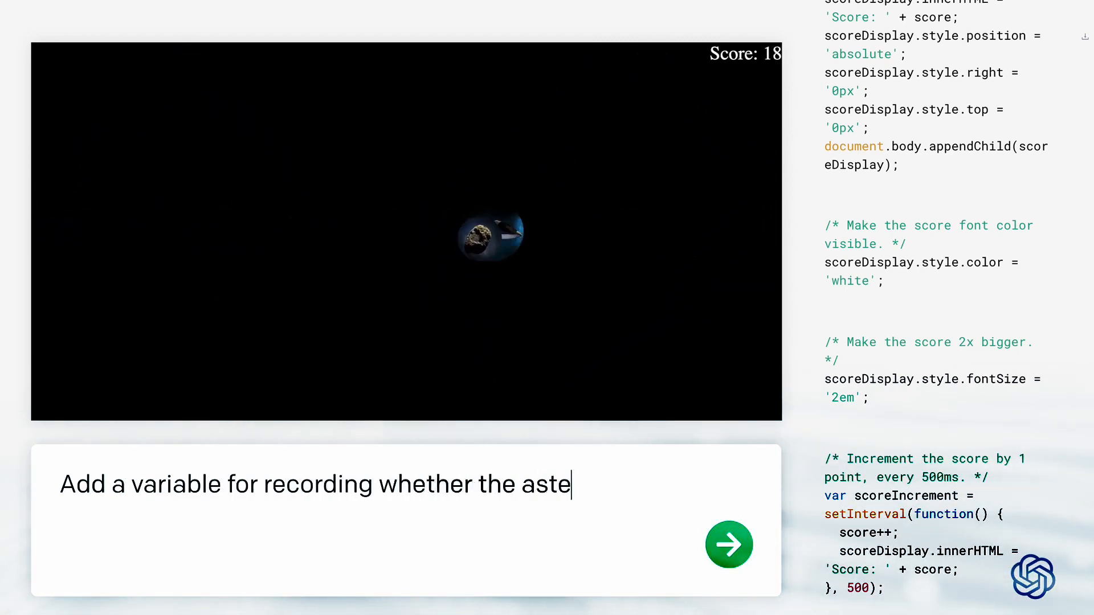
{"action": "type", "text": "roid is overlapping"}
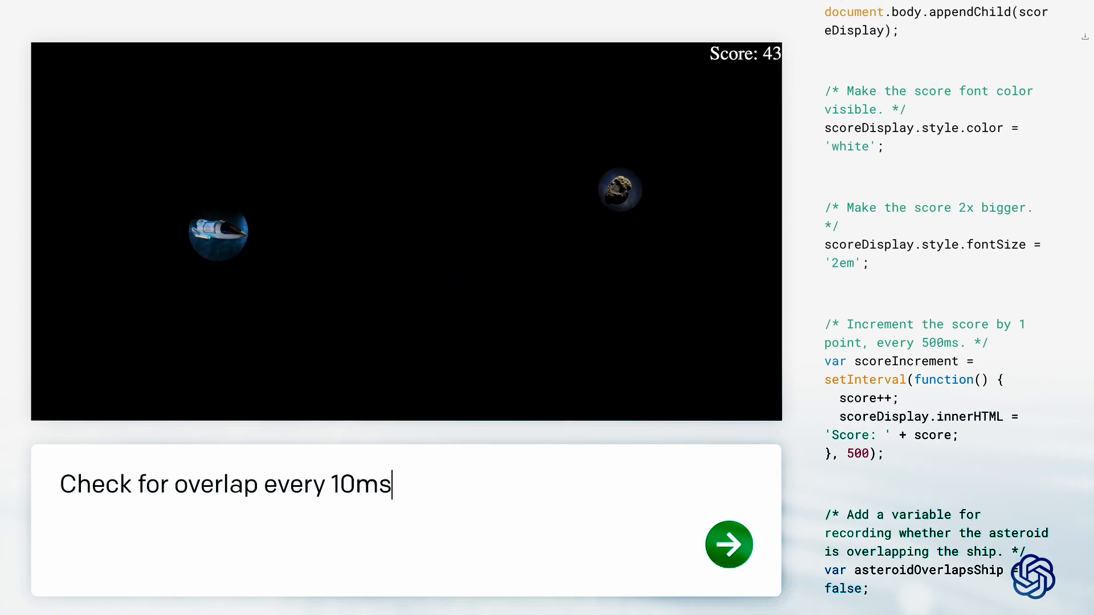
{"action": "left_click", "coordinate": [730, 545]}
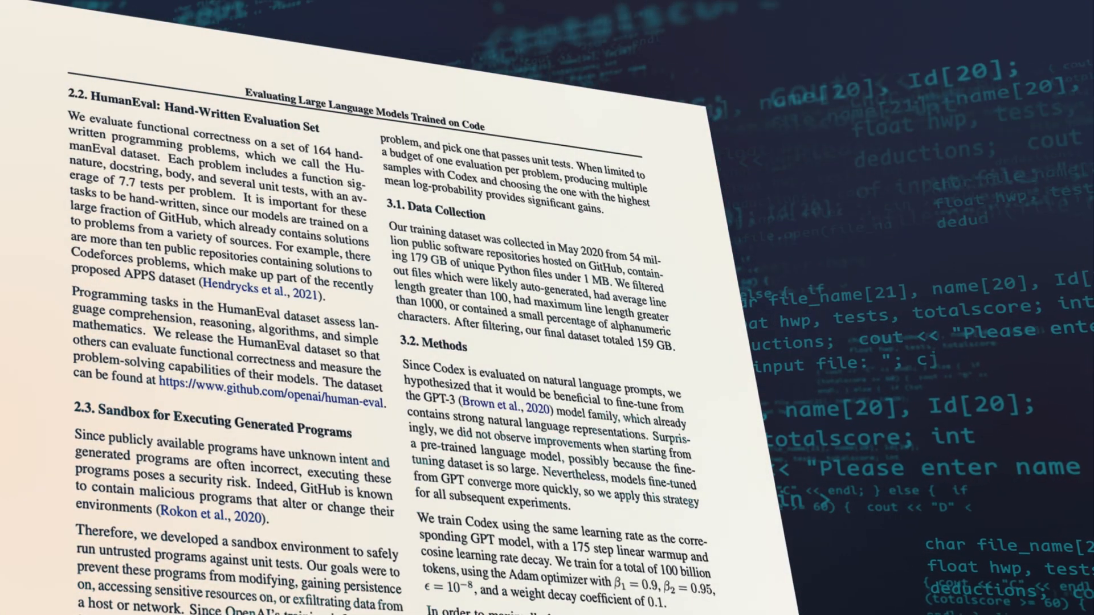
{"action": "left_click_drag", "start_coordinate": [410, 267], "coordinate": [602, 286]}
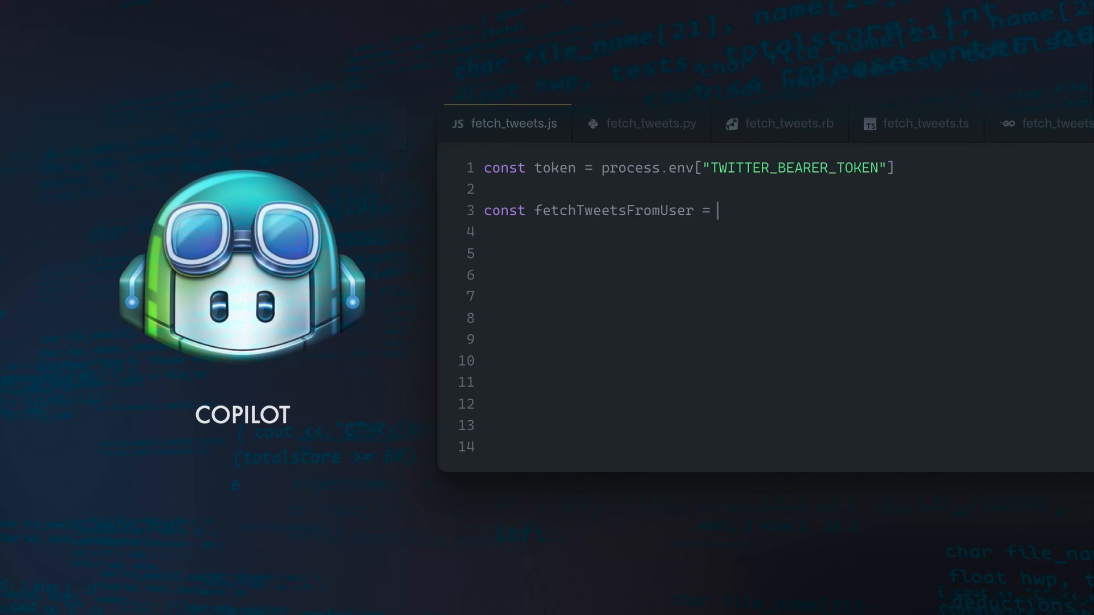
Accept Copilot's fetch_tweets.js completion and view the Python and Ruby versions
{"action": "key", "text": "Tab"}
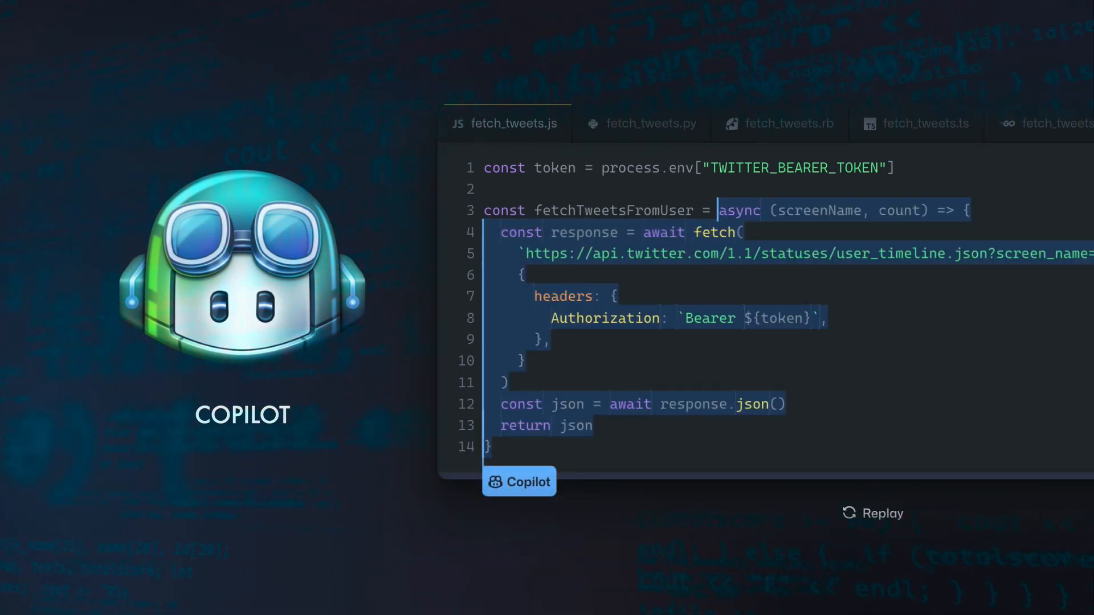
{"action": "left_click", "coordinate": [650, 124]}
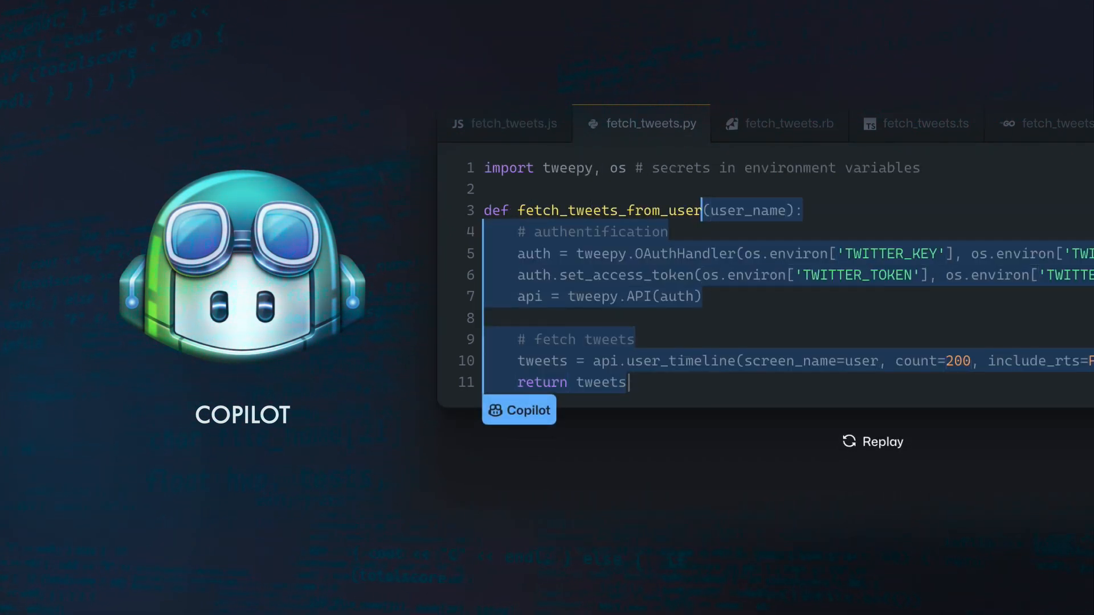
{"action": "left_click", "coordinate": [790, 124]}
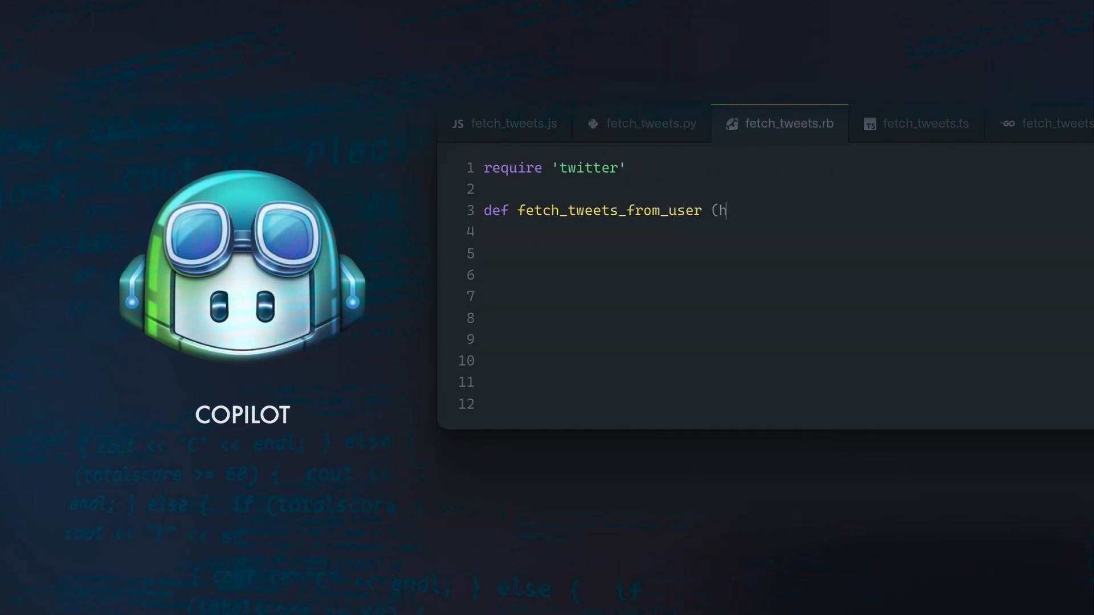